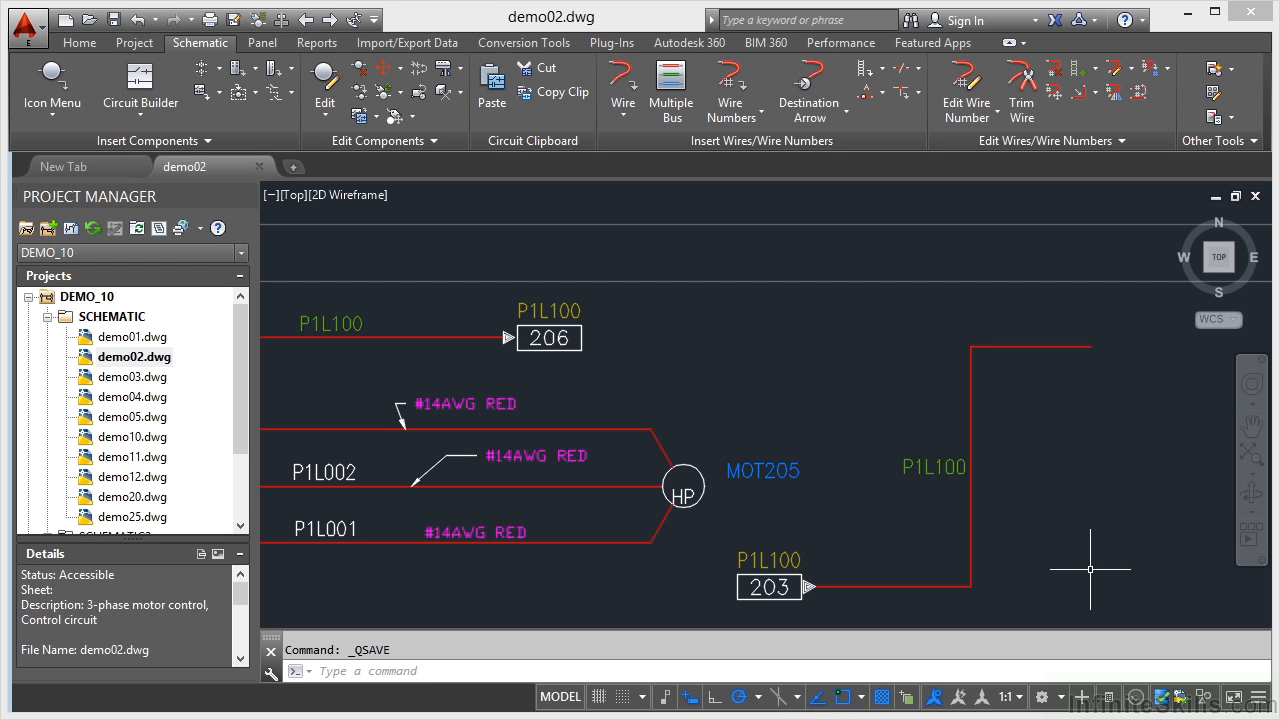
{"action": "mouse_move", "coordinate": [268, 344]}
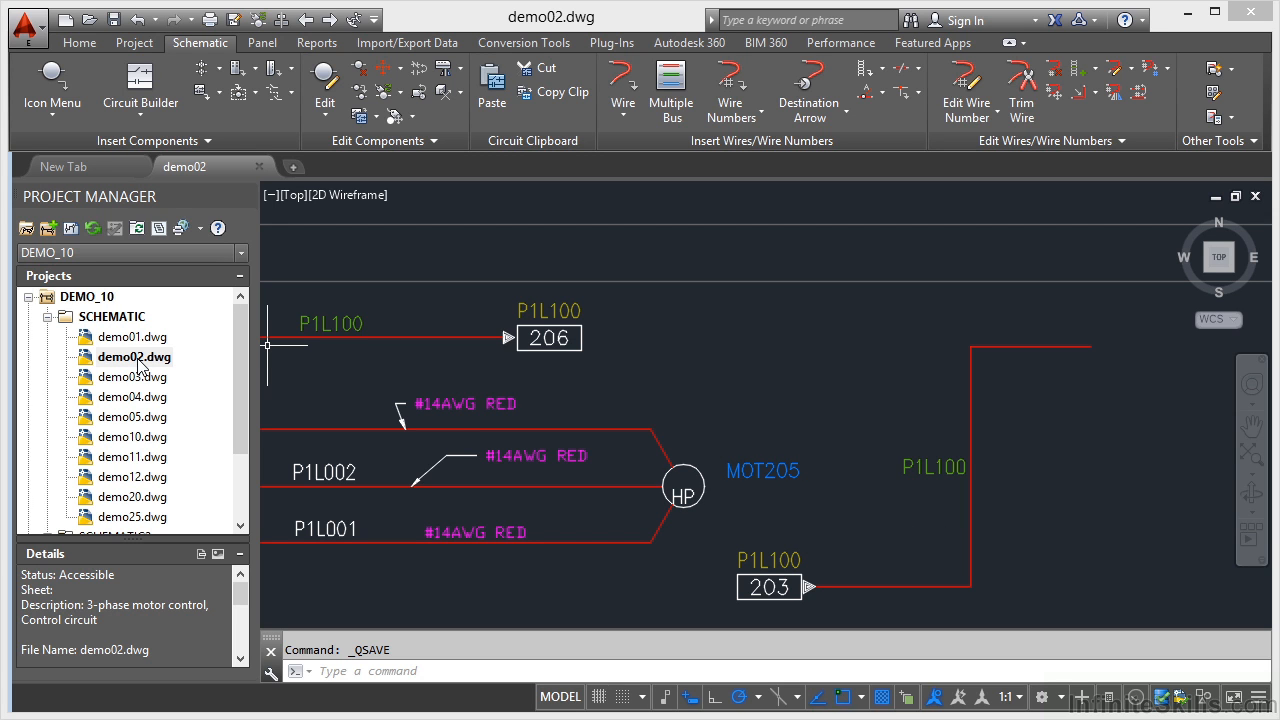
{"action": "mouse_move", "coordinate": [804, 396]}
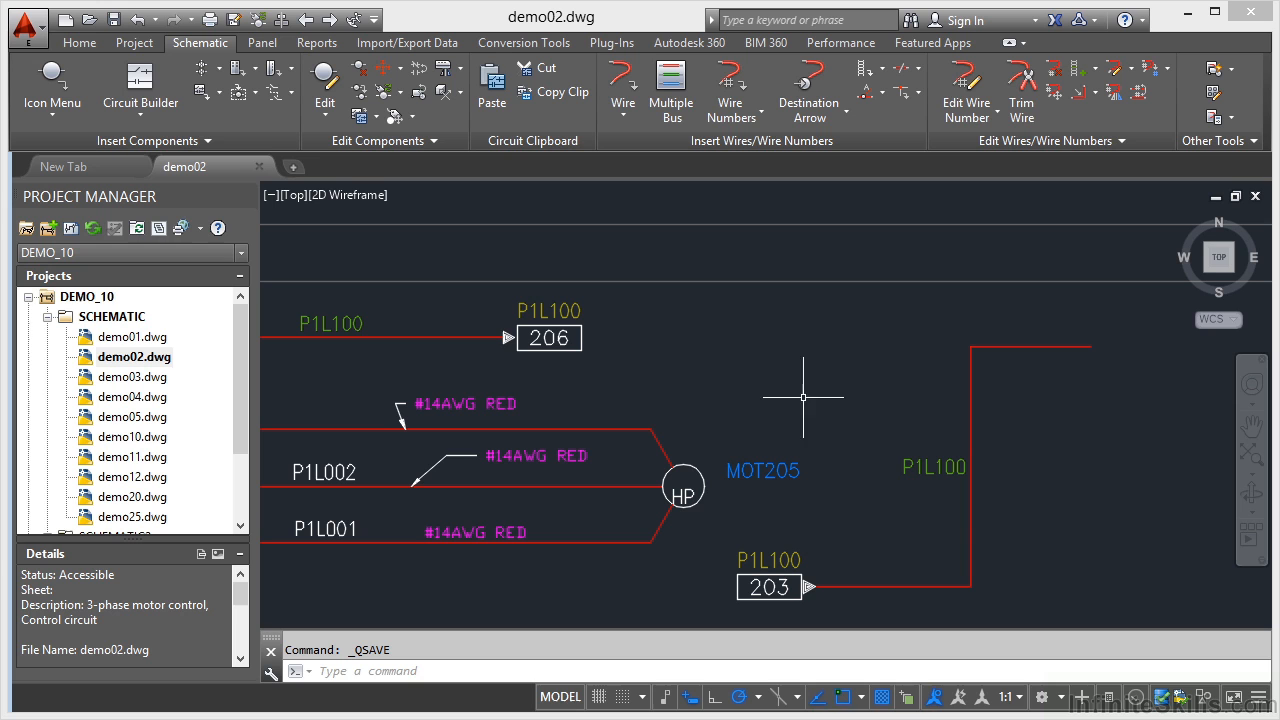
{"action": "mouse_move", "coordinate": [832, 392]}
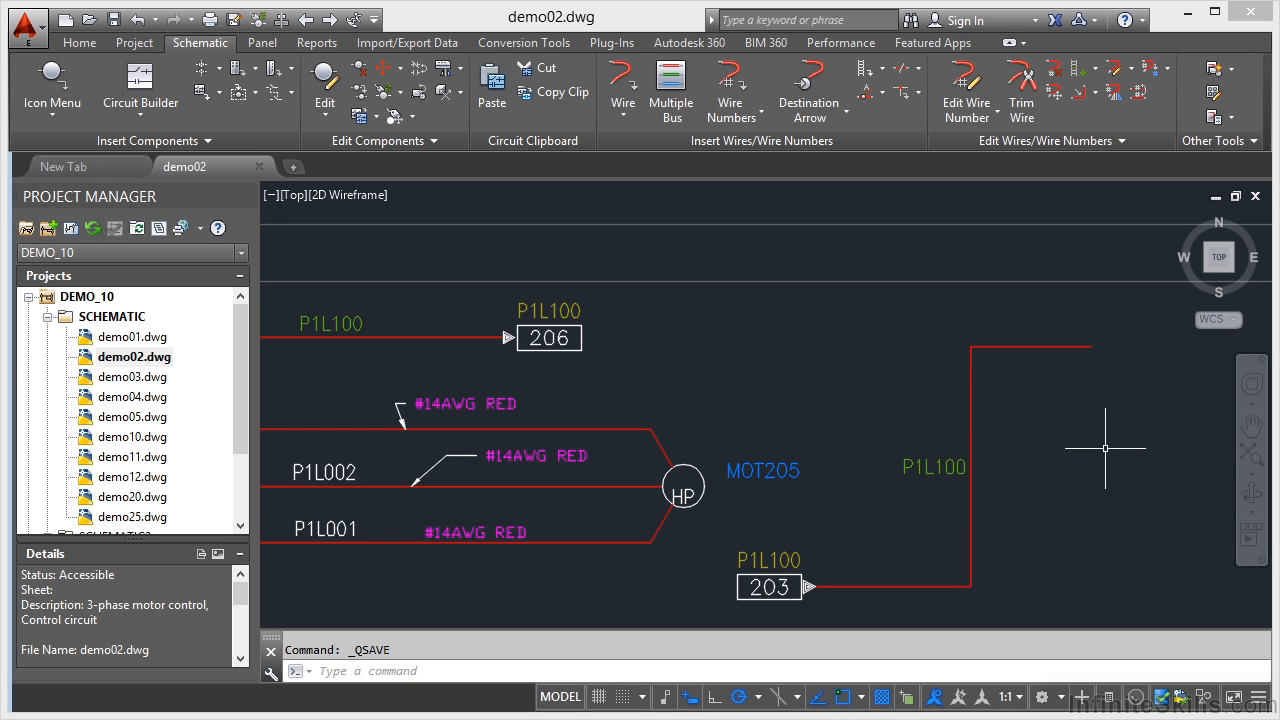
{"action": "mouse_move", "coordinate": [906, 380]}
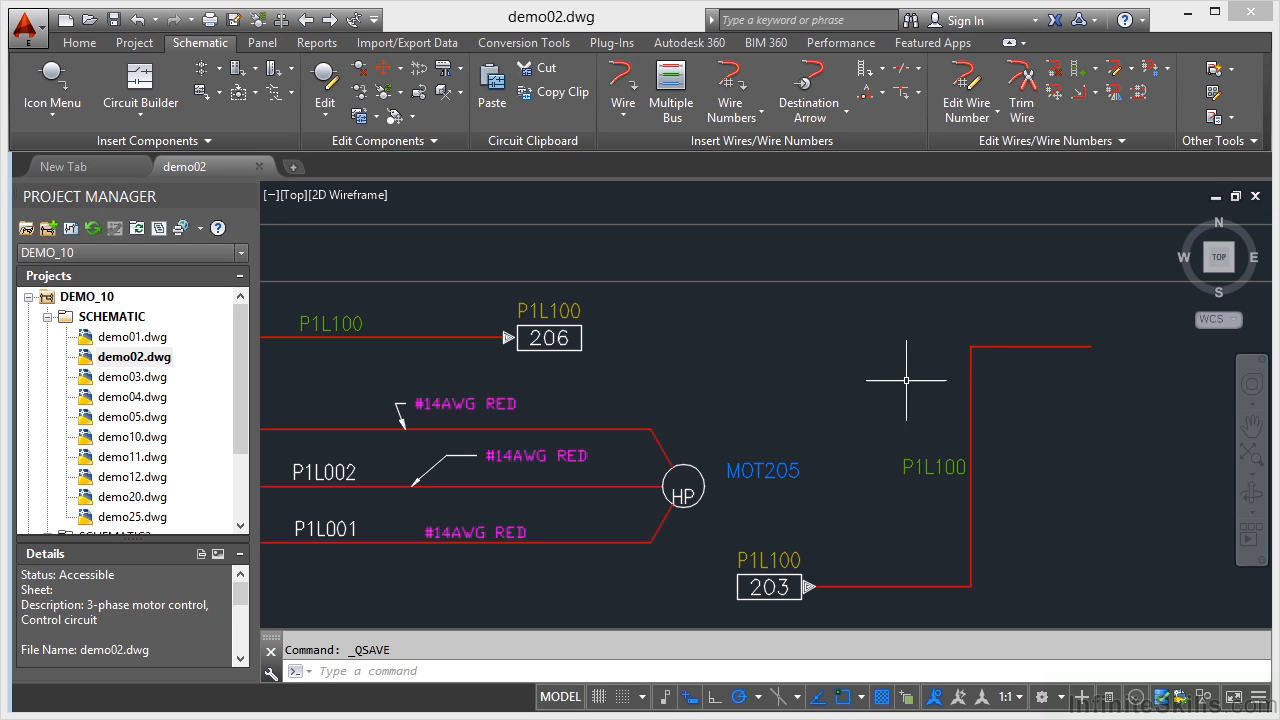
{"action": "mouse_move", "coordinate": [878, 360]}
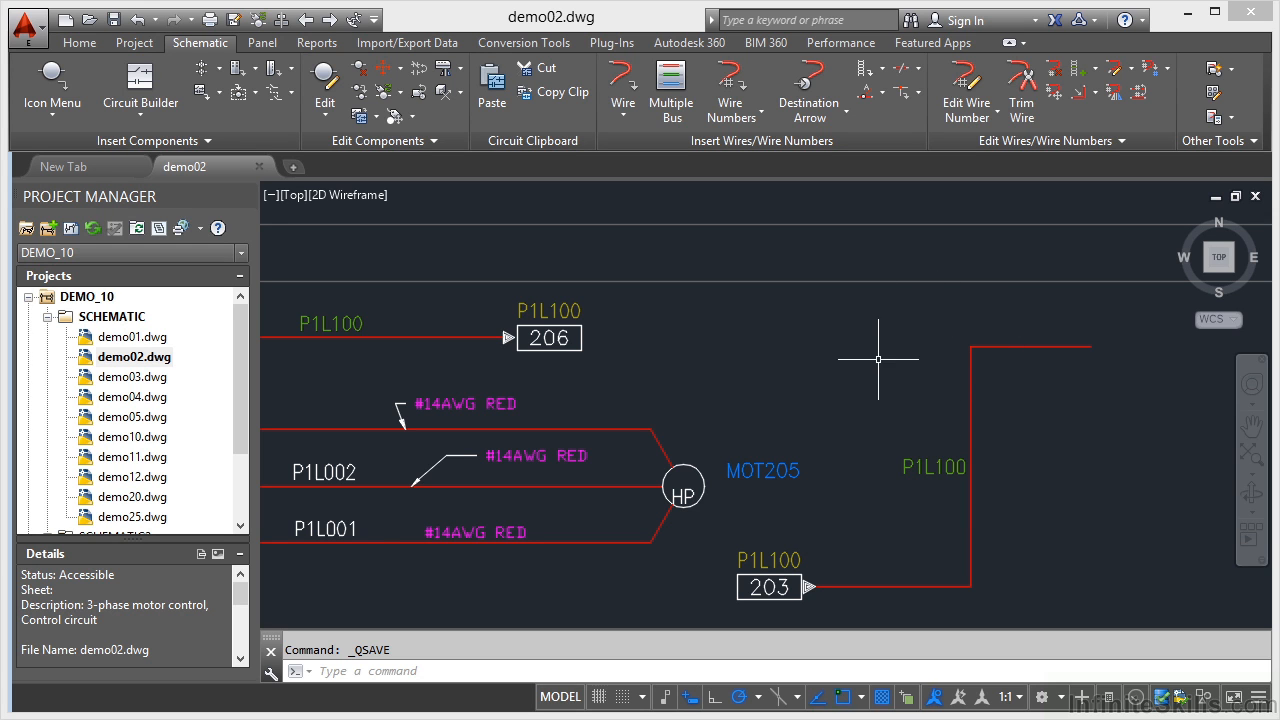
{"action": "mouse_move", "coordinate": [974, 444]}
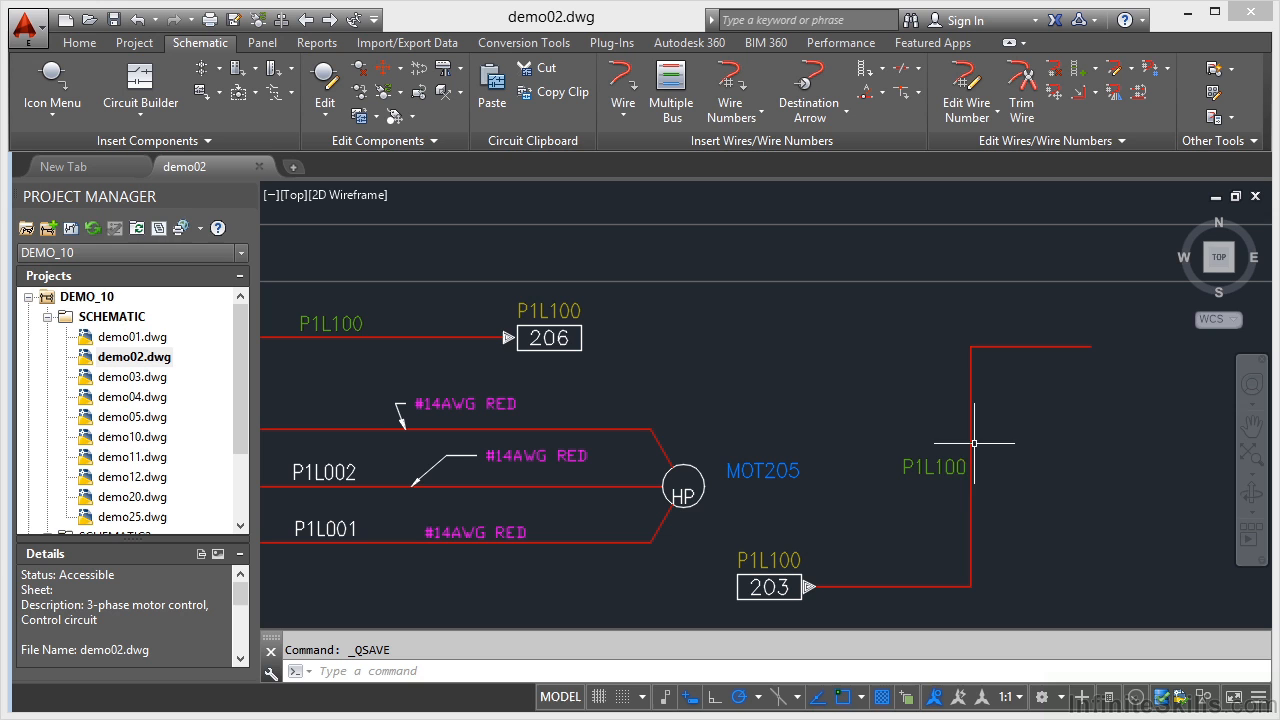
{"action": "mouse_move", "coordinate": [970, 428]}
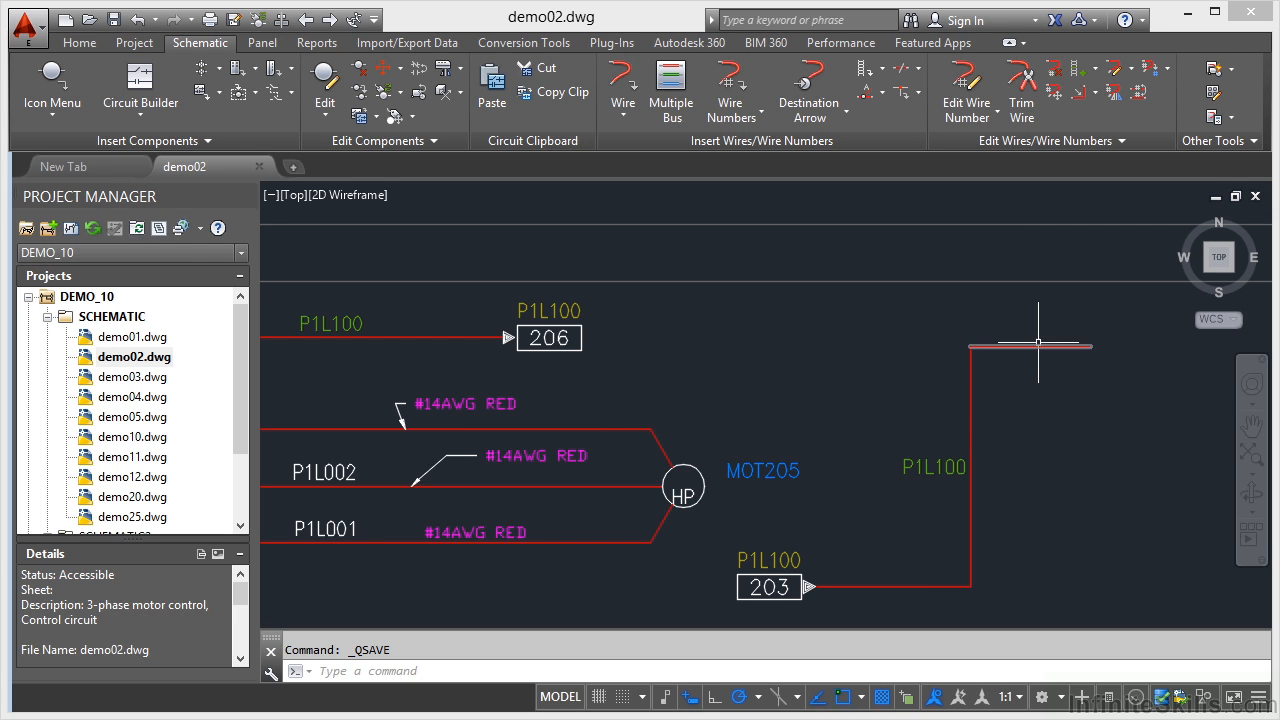
{"action": "mouse_move", "coordinate": [1096, 420]}
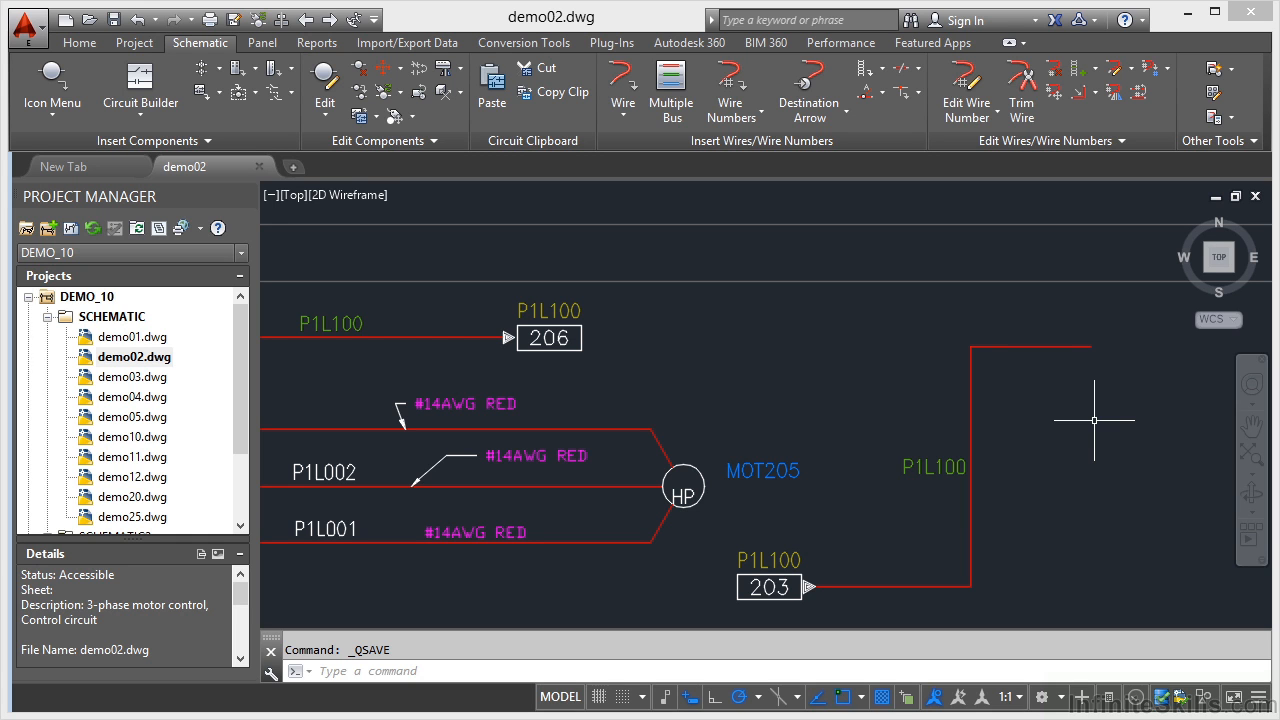
{"action": "mouse_move", "coordinate": [1016, 374]}
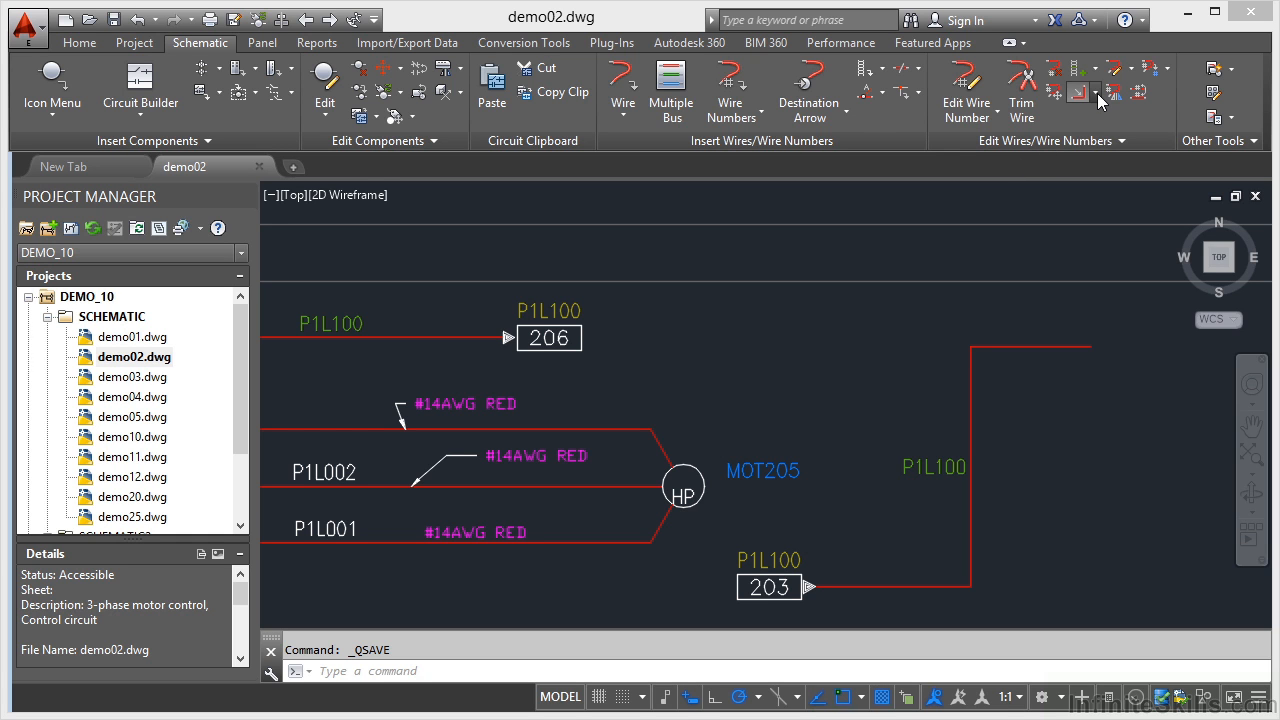
Step: Start the Bend Wire command from the expanded Edit Wires/Wire Numbers tools
{"action": "left_click", "coordinate": [1082, 92]}
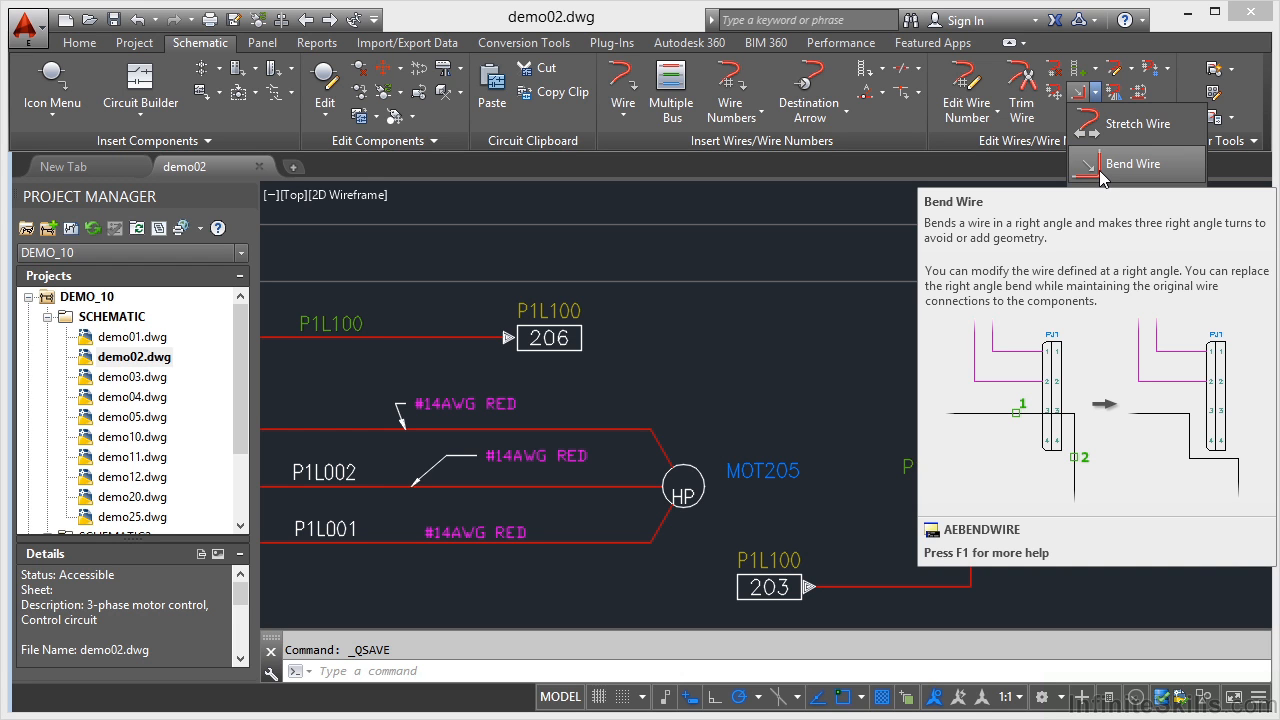
{"action": "left_click", "coordinate": [1130, 164]}
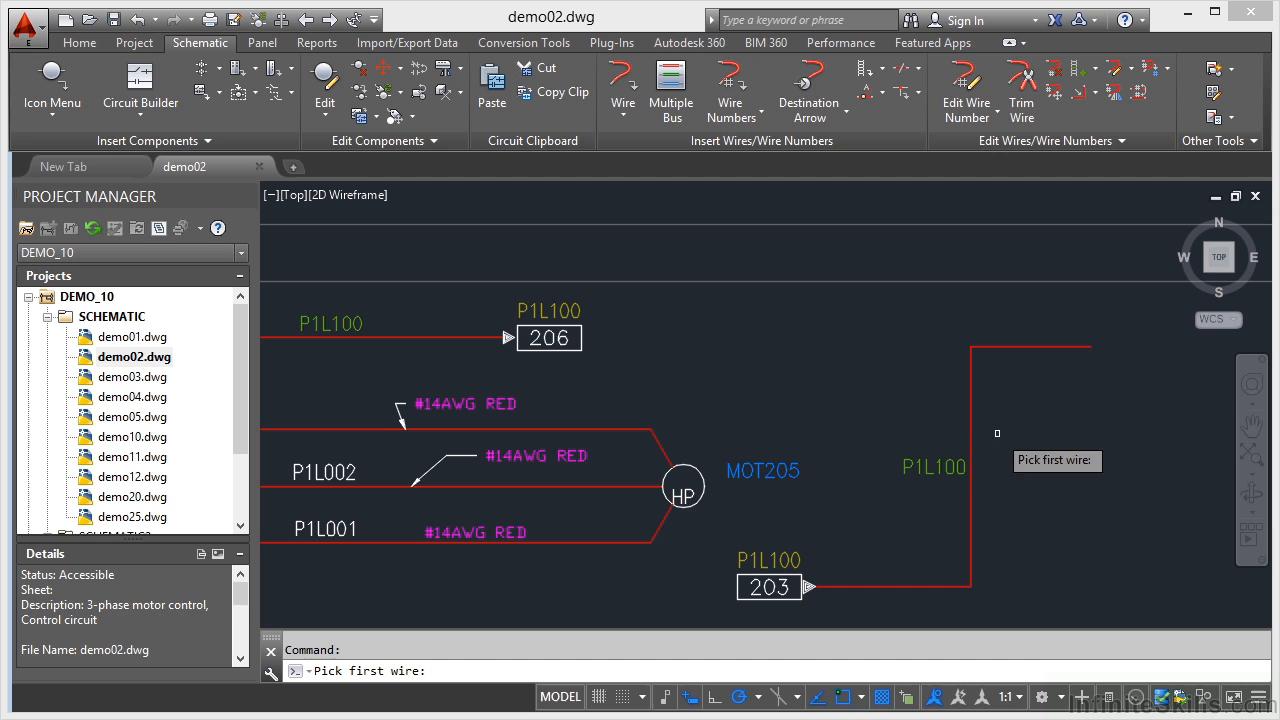
Step: Bend the right-hand P1L100 wire into a right-angle jog near its top end
{"action": "left_click", "coordinate": [998, 432]}
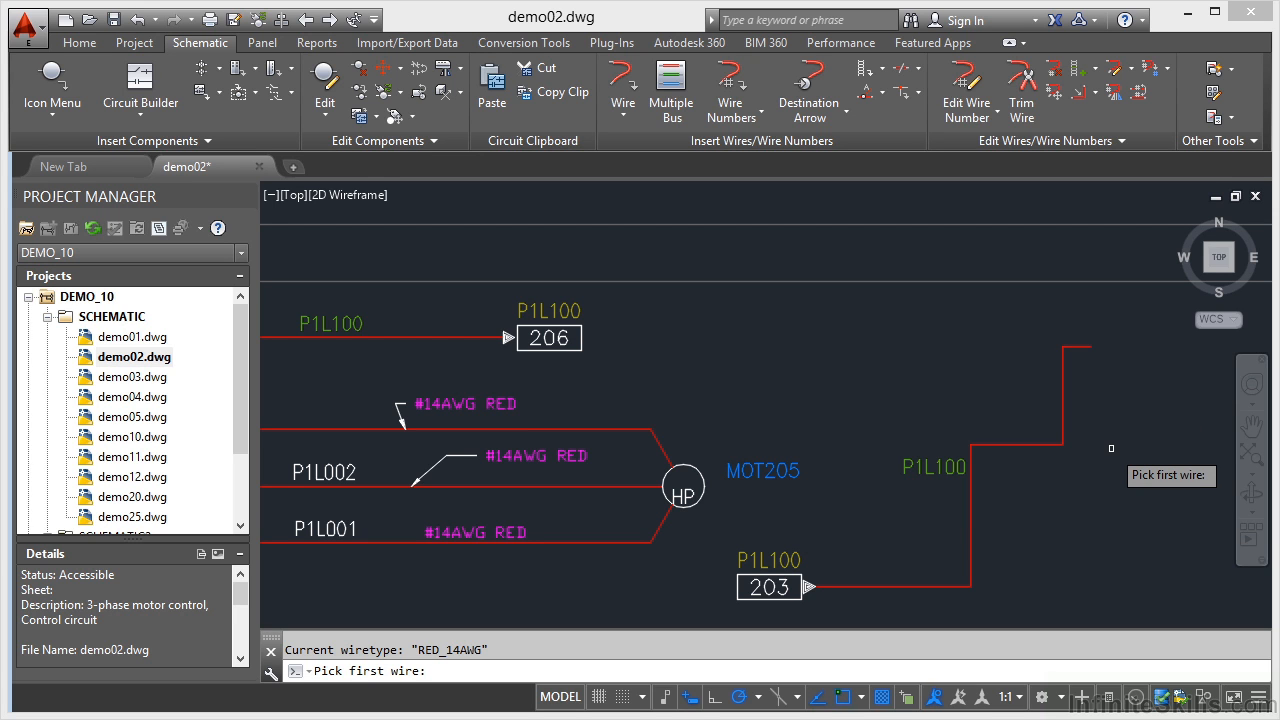
{"action": "mouse_move", "coordinate": [1112, 450]}
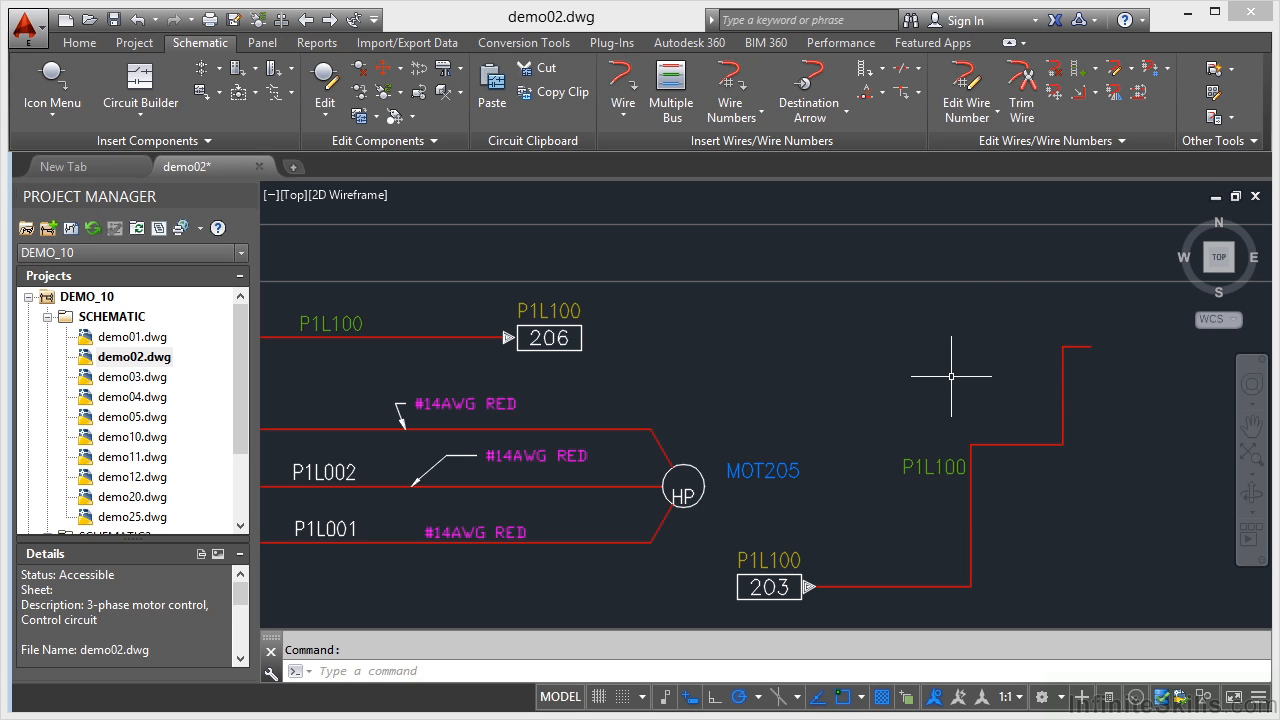
{"action": "mouse_move", "coordinate": [990, 400]}
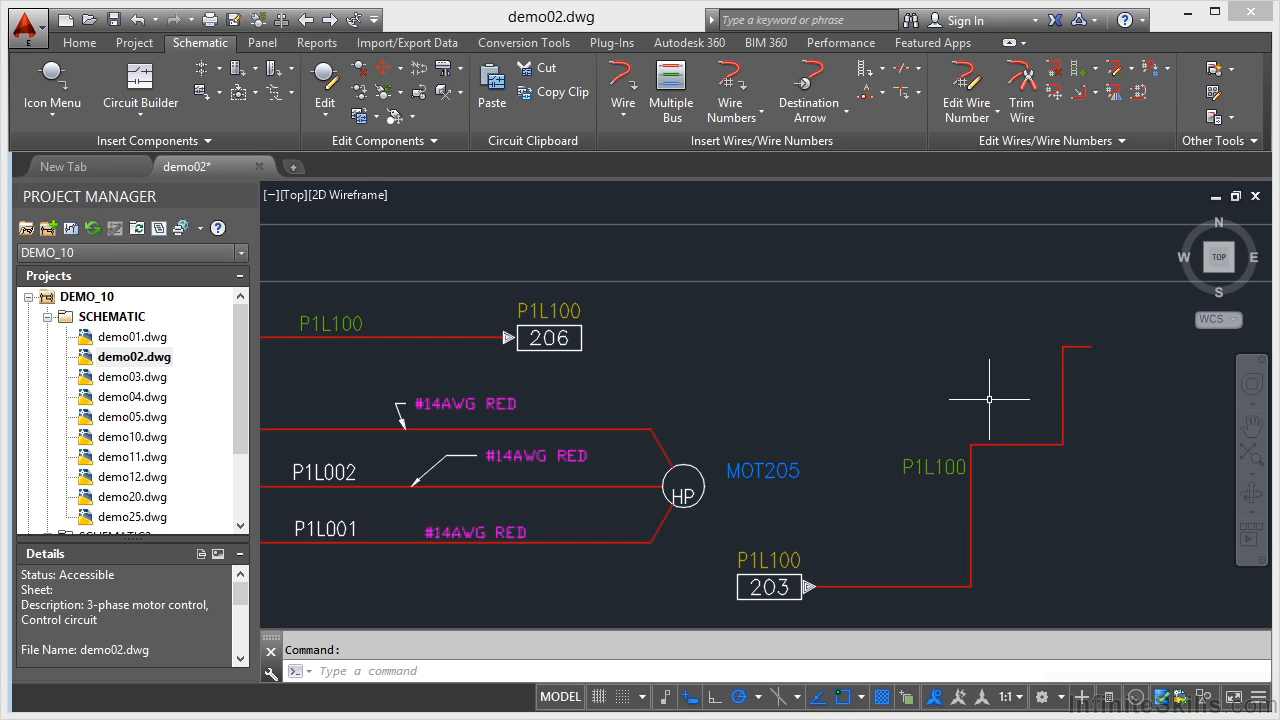
{"action": "mouse_move", "coordinate": [998, 344]}
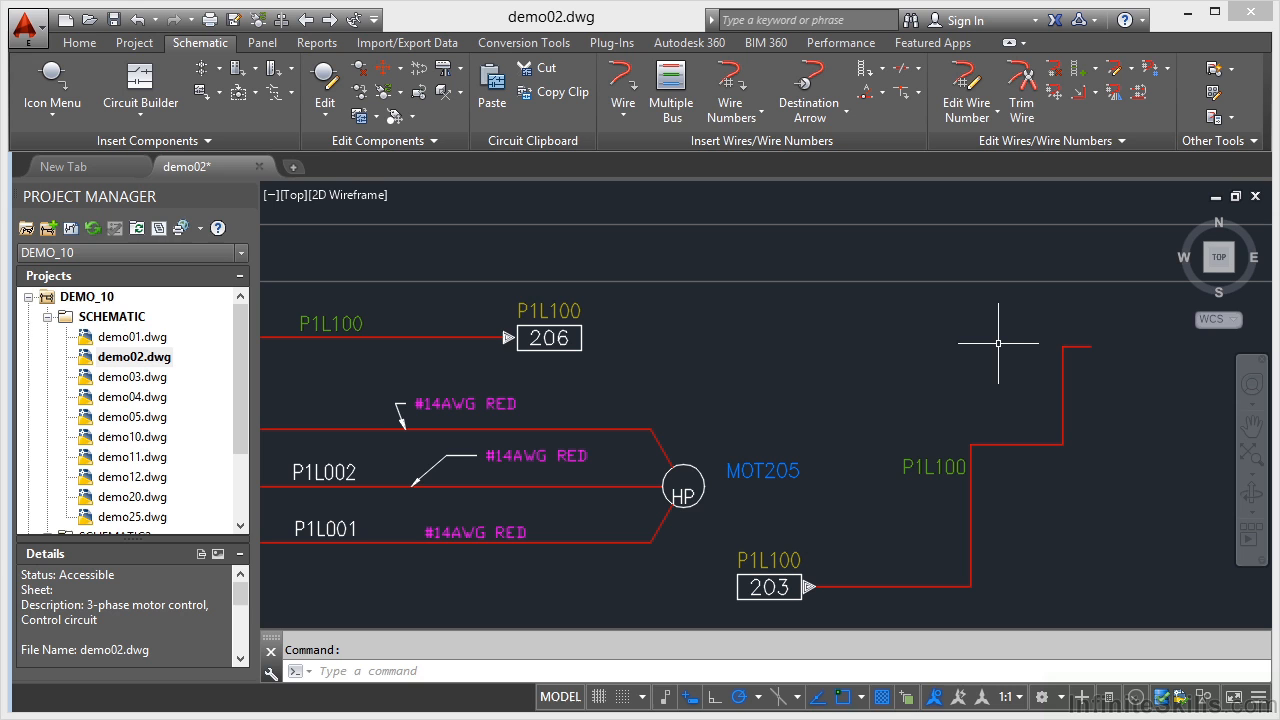
{"action": "mouse_move", "coordinate": [900, 480]}
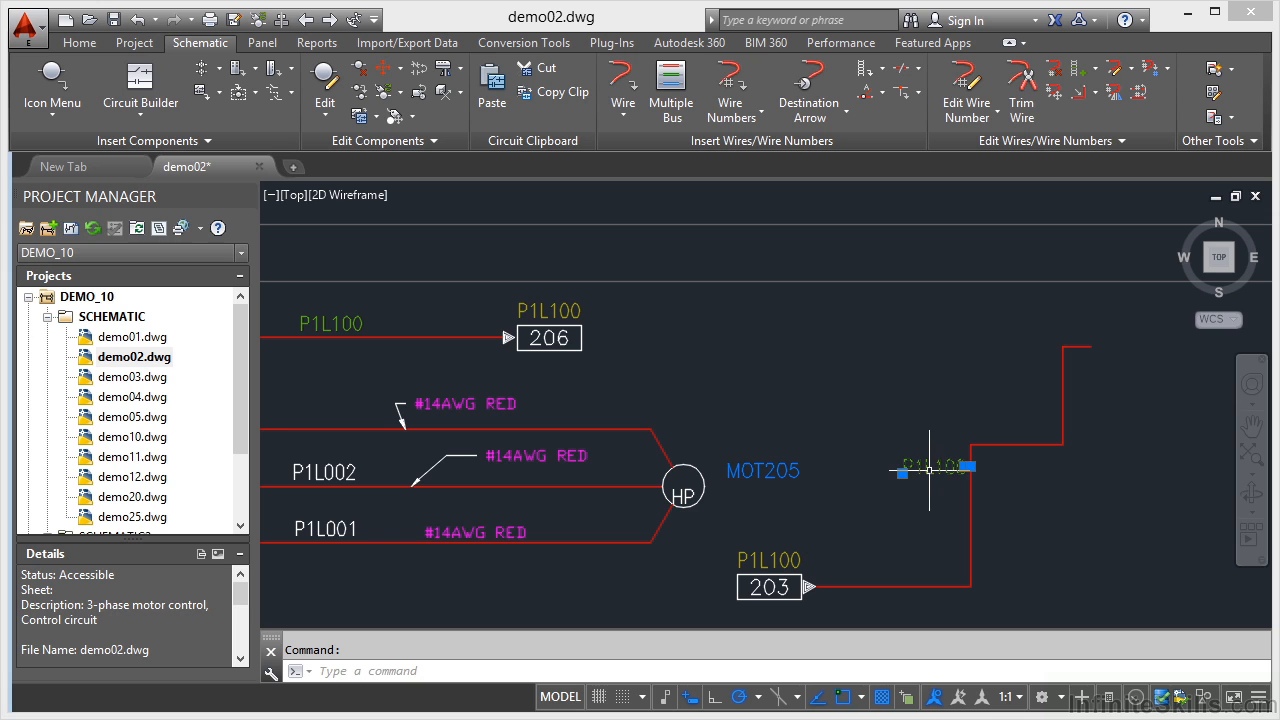
Step: Scoot the P1L100 wire number lower along the bent wire
{"action": "left_click", "coordinate": [928, 470]}
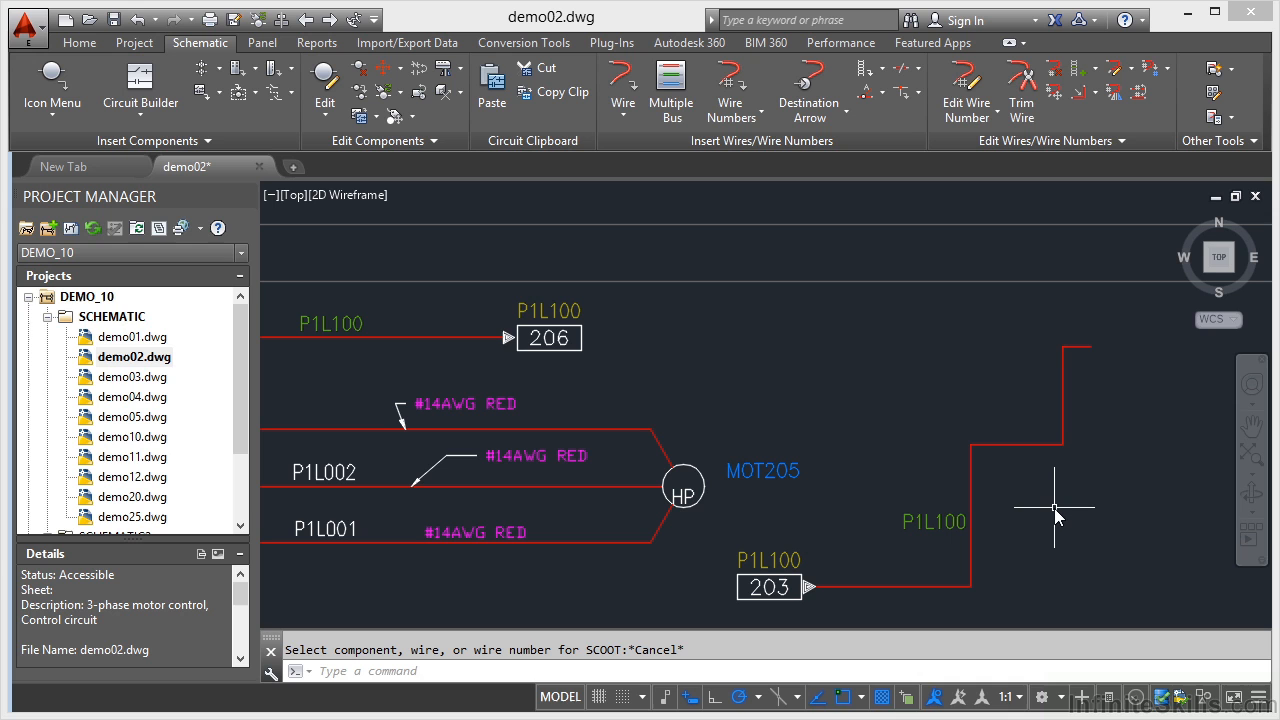
{"action": "mouse_move", "coordinate": [1058, 514]}
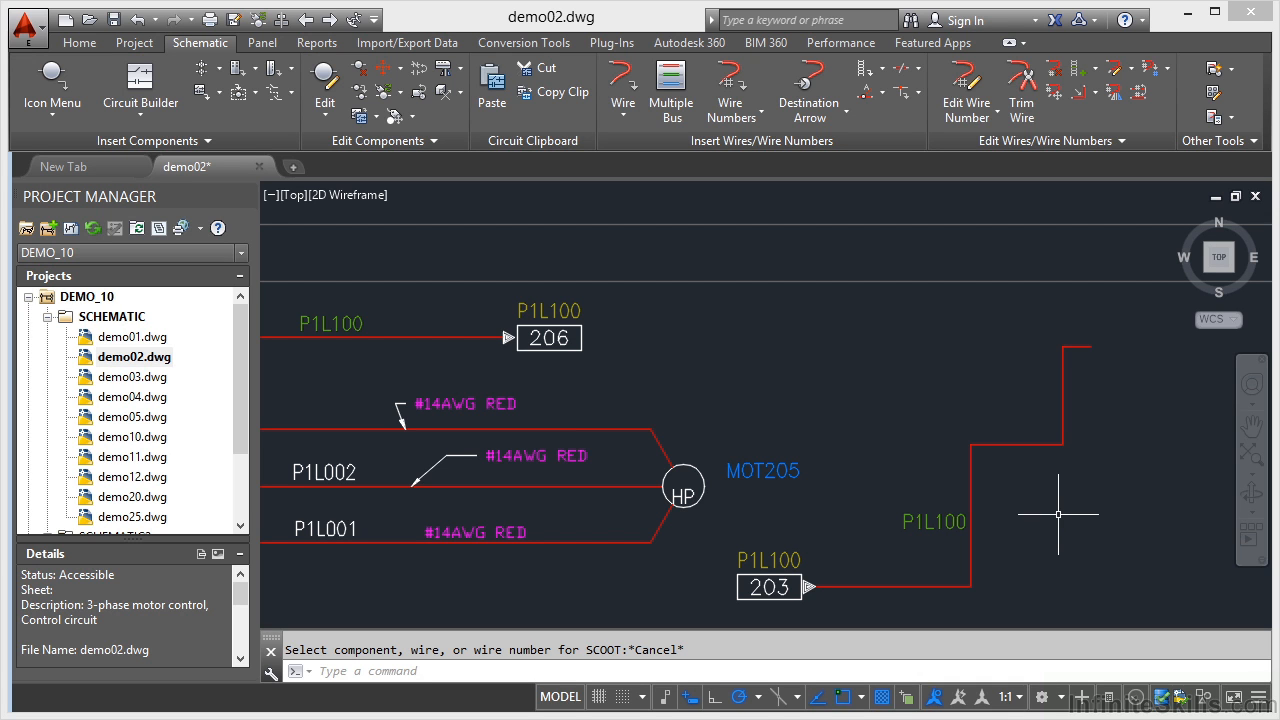